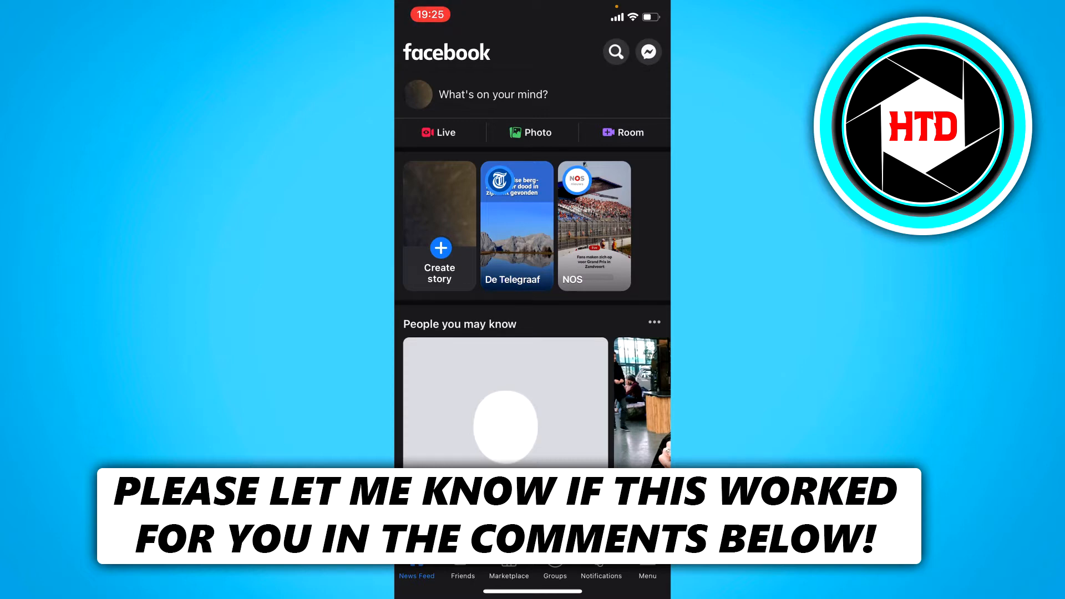
# From the Menu tab, expand the Settings & Privacy section to show its entries.
pyautogui.click(647, 560)
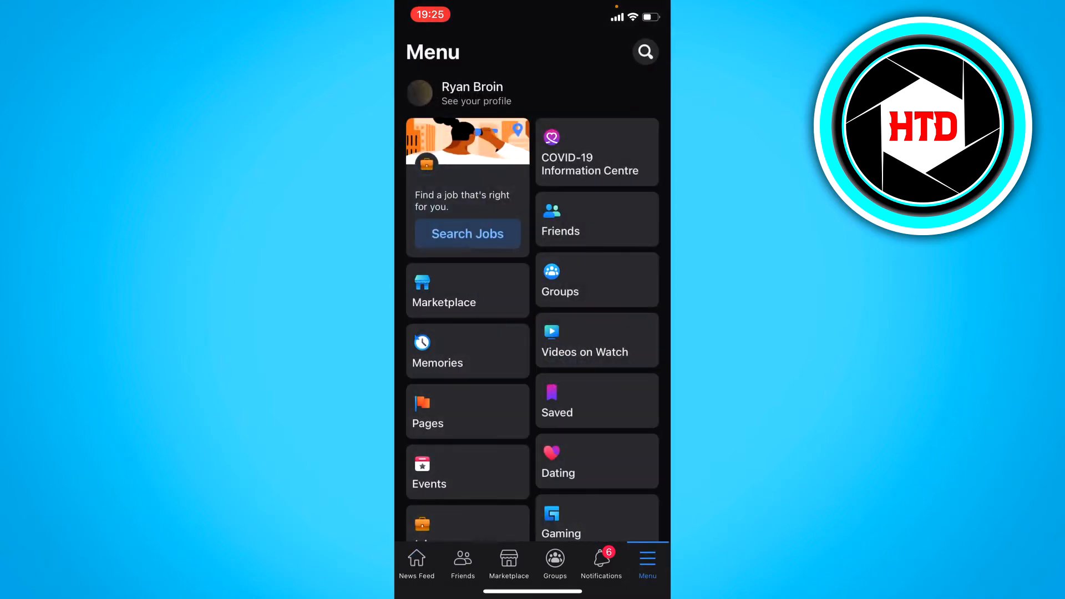
pyautogui.scroll(-3)
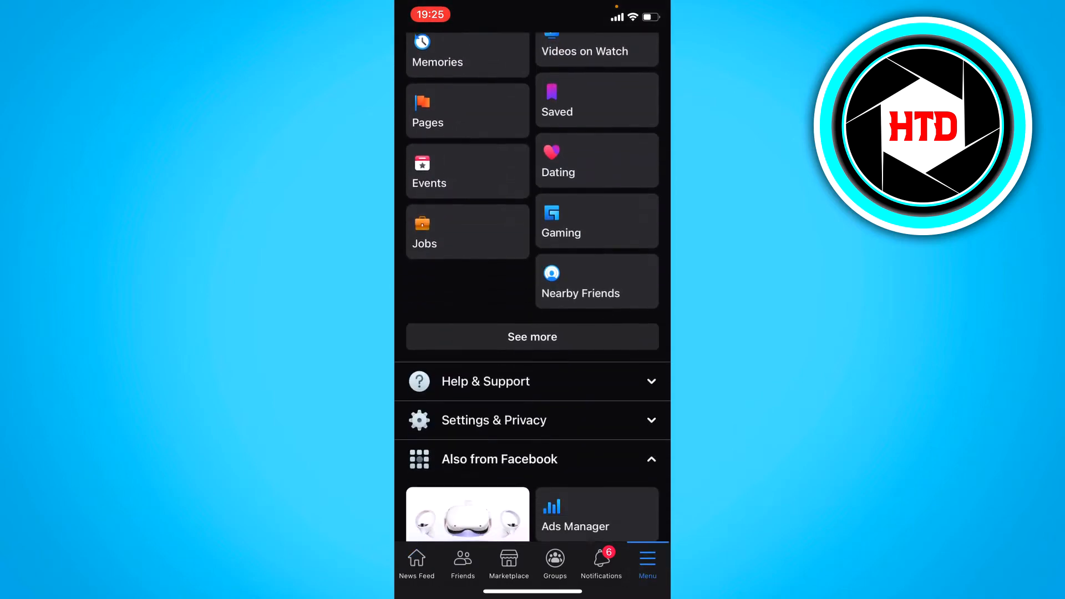
pyautogui.scroll(-3)
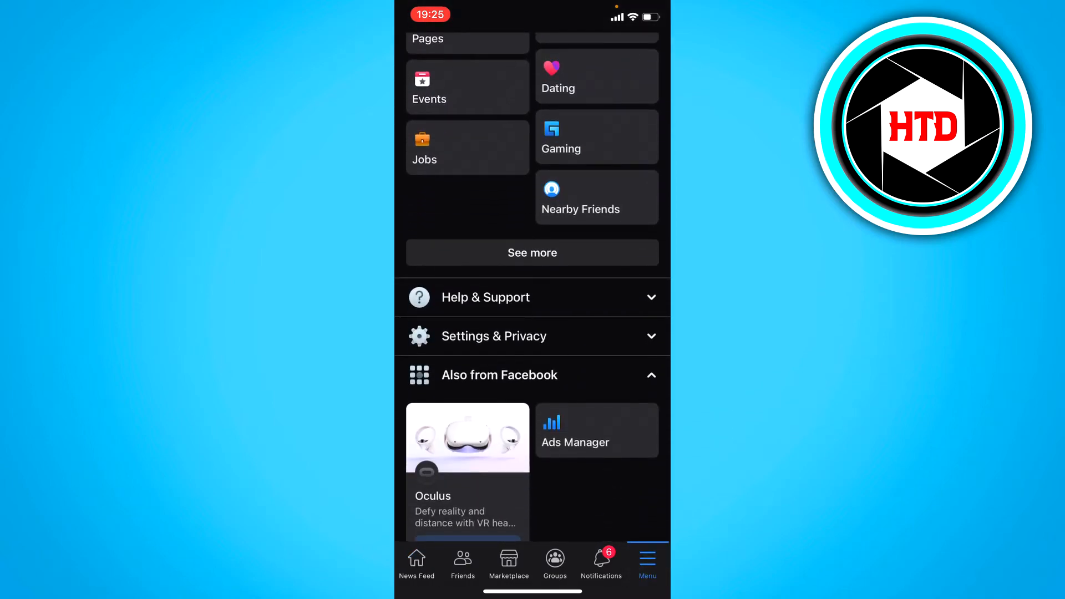
pyautogui.click(494, 336)
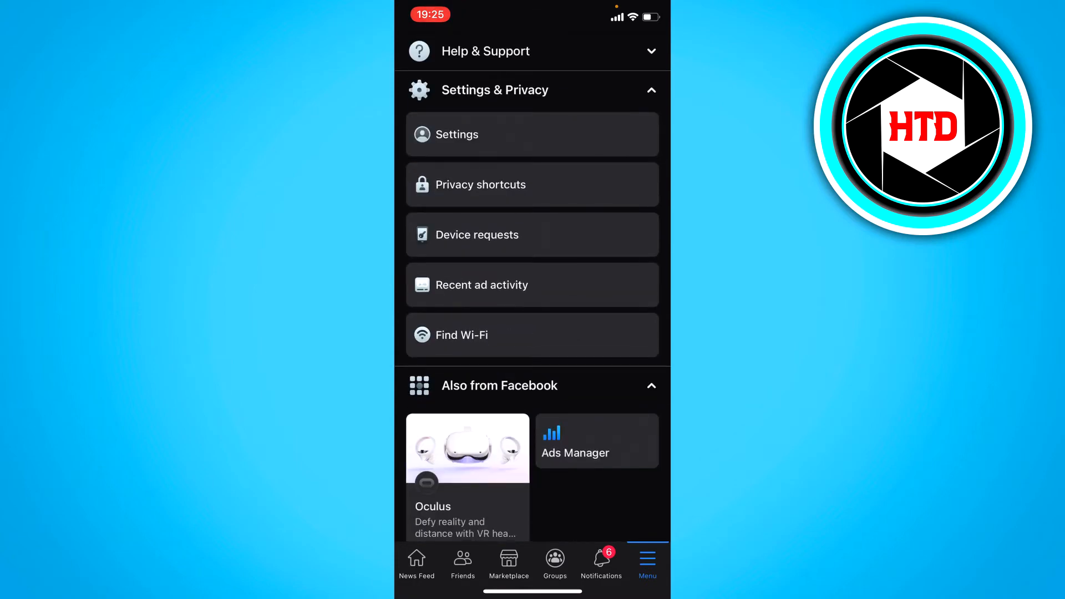
# Search Settings & privacy for 'Delete account' to surface the Personal and account information result.
pyautogui.click(457, 135)
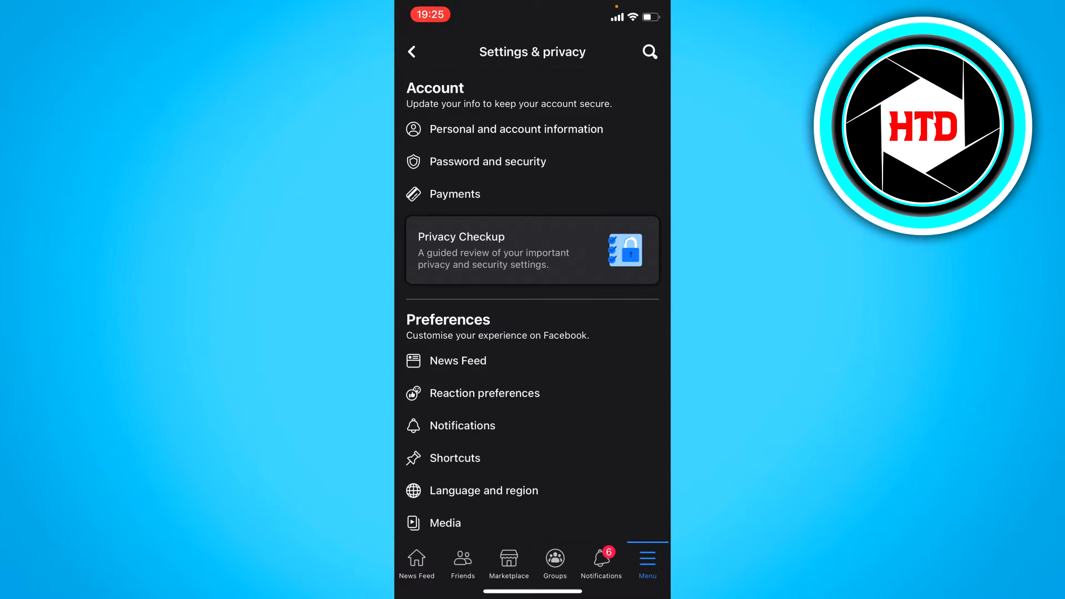
pyautogui.click(651, 51)
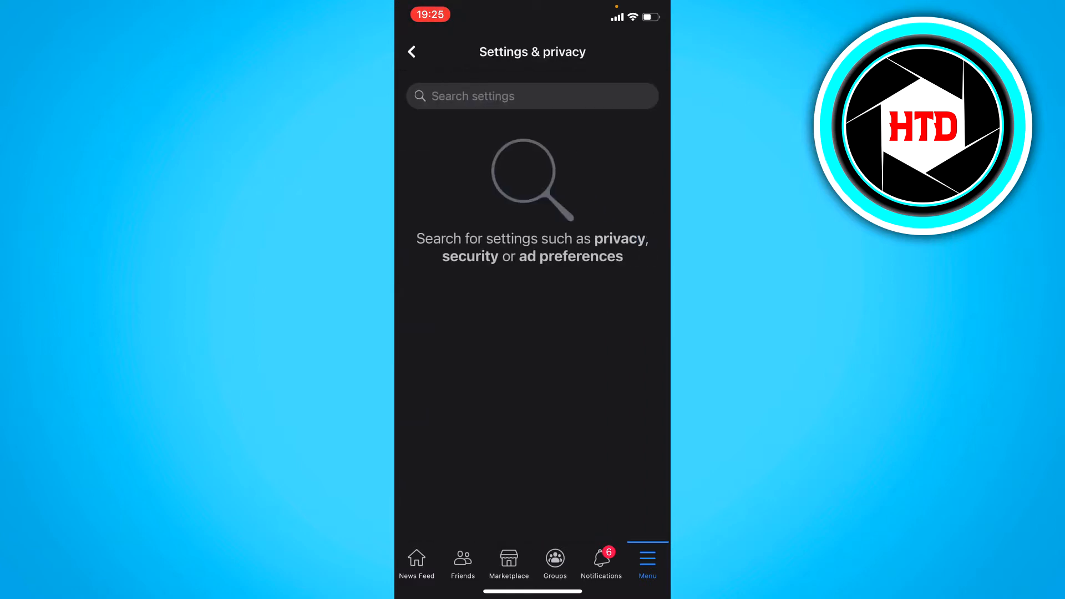
pyautogui.click(532, 95)
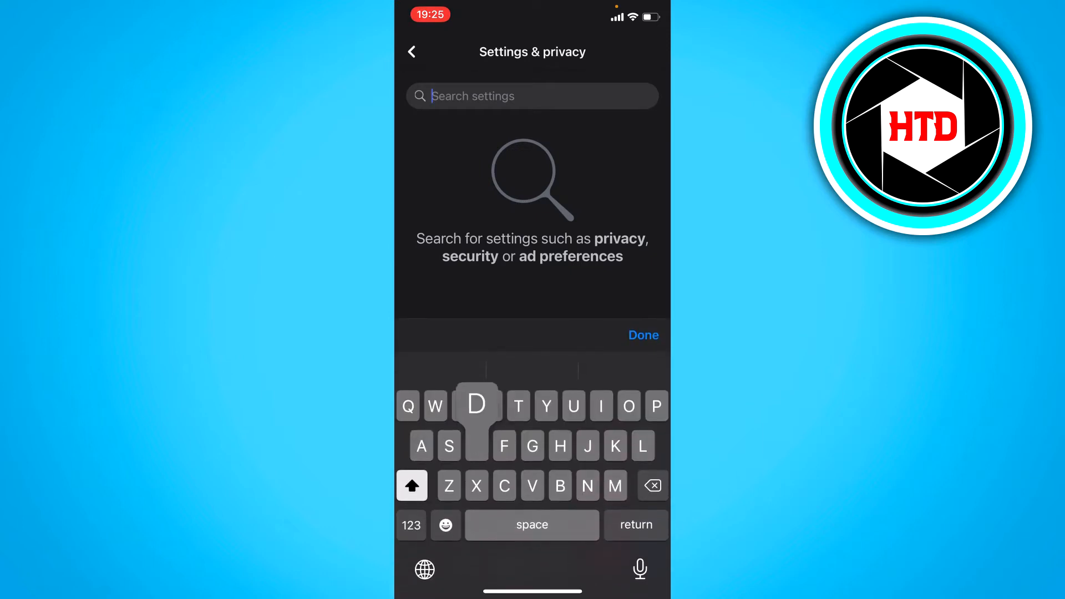
pyautogui.write('Delete accon')
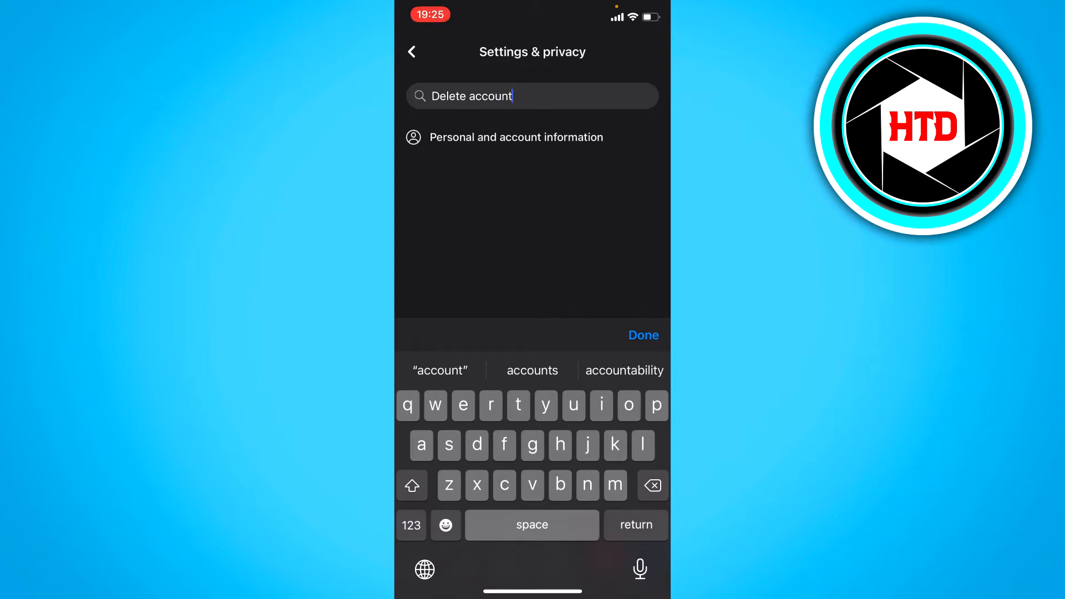
# Reach Account ownership and control via the Personal and account information result.
pyautogui.click(516, 138)
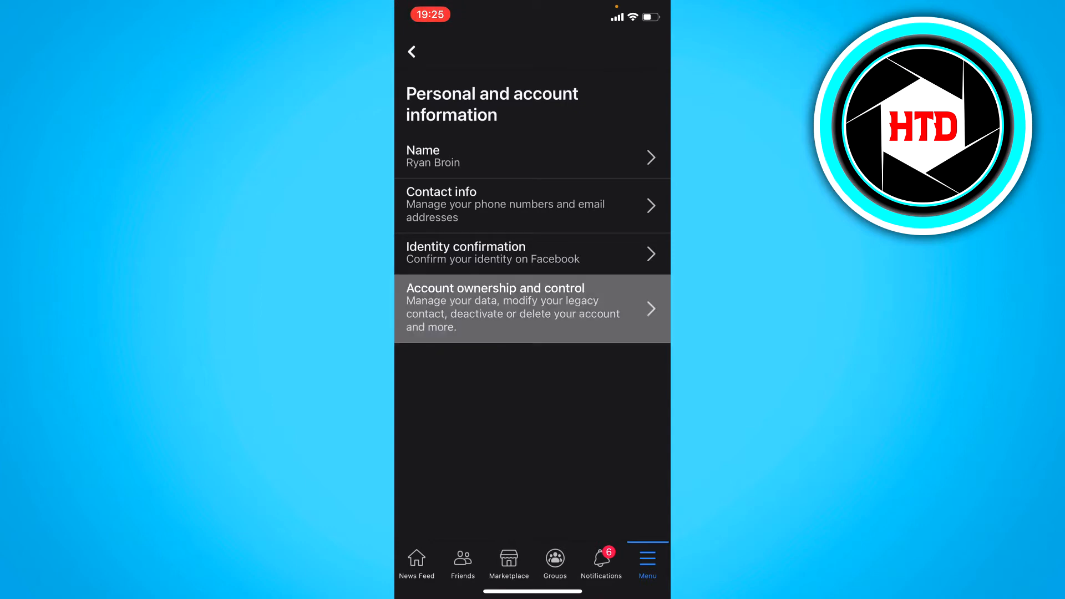
pyautogui.click(531, 308)
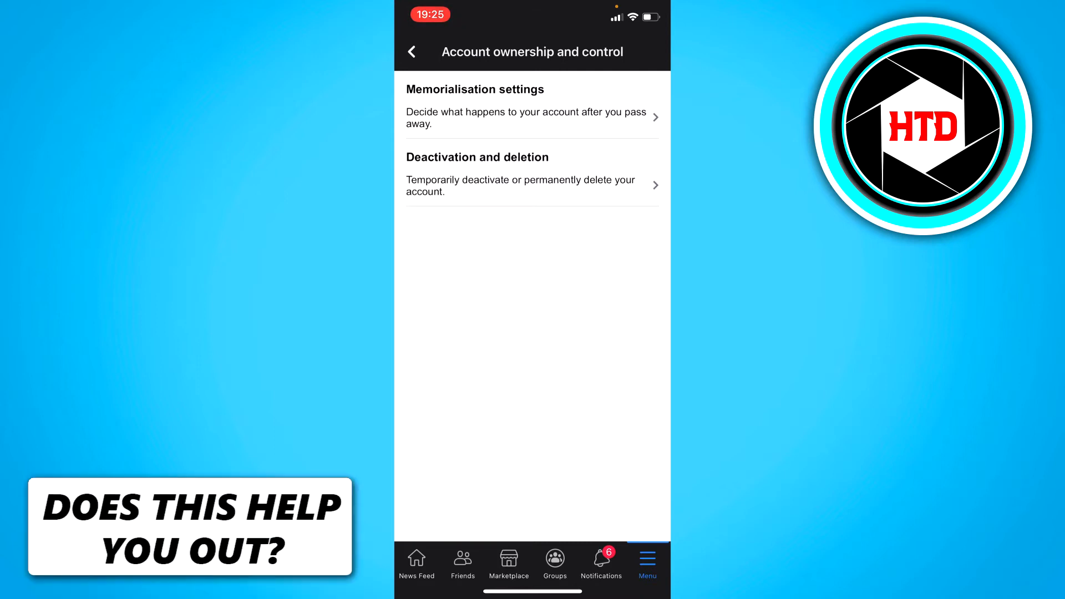
# Under Deactivation and deletion, choose Delete account and continue to the account deletion page.
pyautogui.click(521, 186)
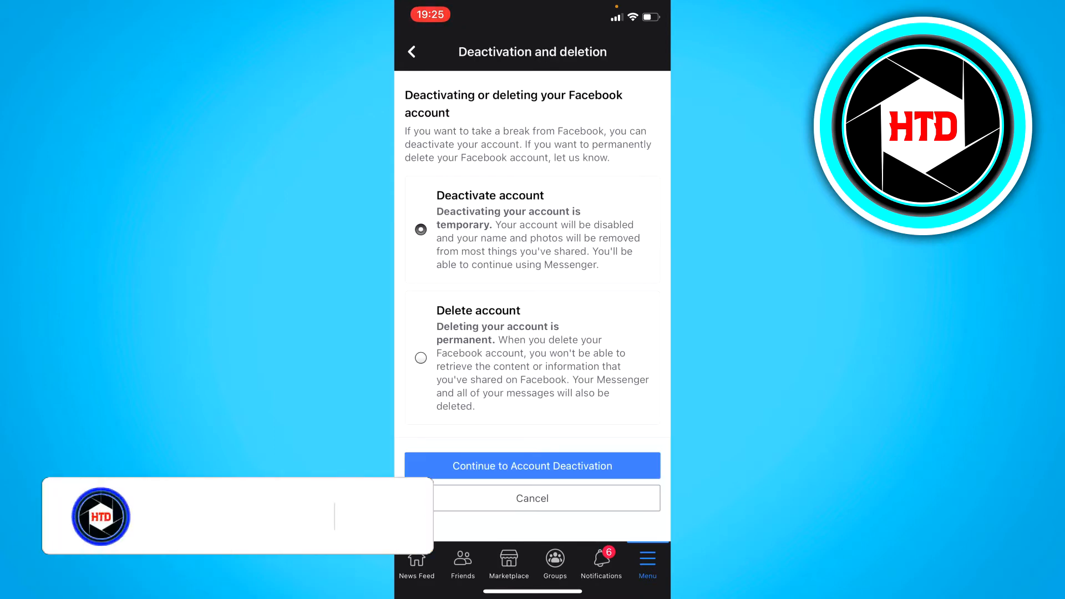
pyautogui.click(421, 357)
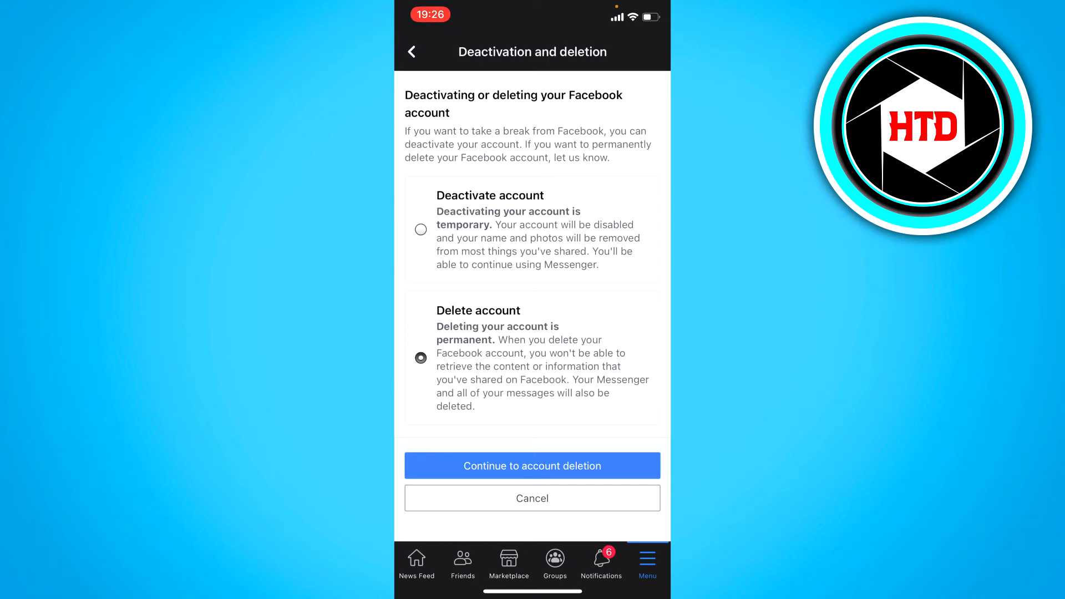
pyautogui.click(533, 465)
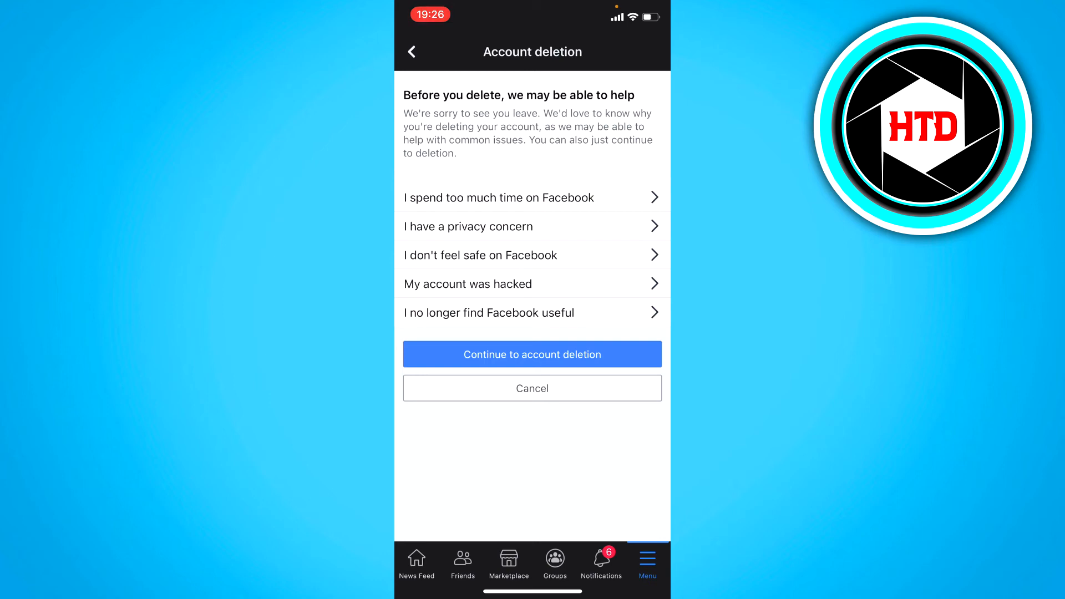
# Skip the reasons for leaving and scroll the permanent deletion page down to the Delete Account button.
pyautogui.click(532, 354)
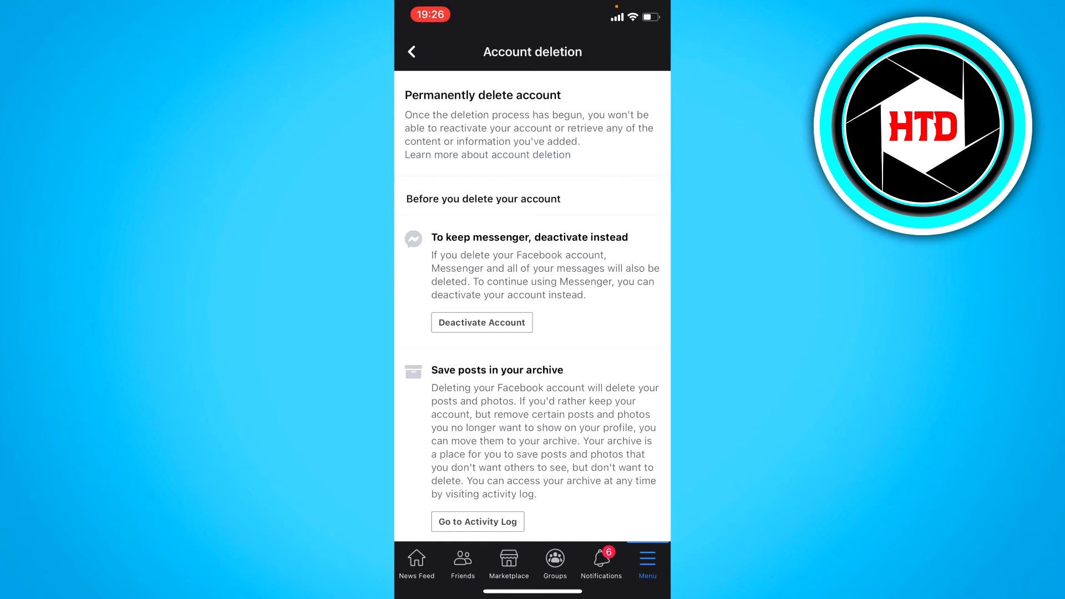
pyautogui.scroll(-3)
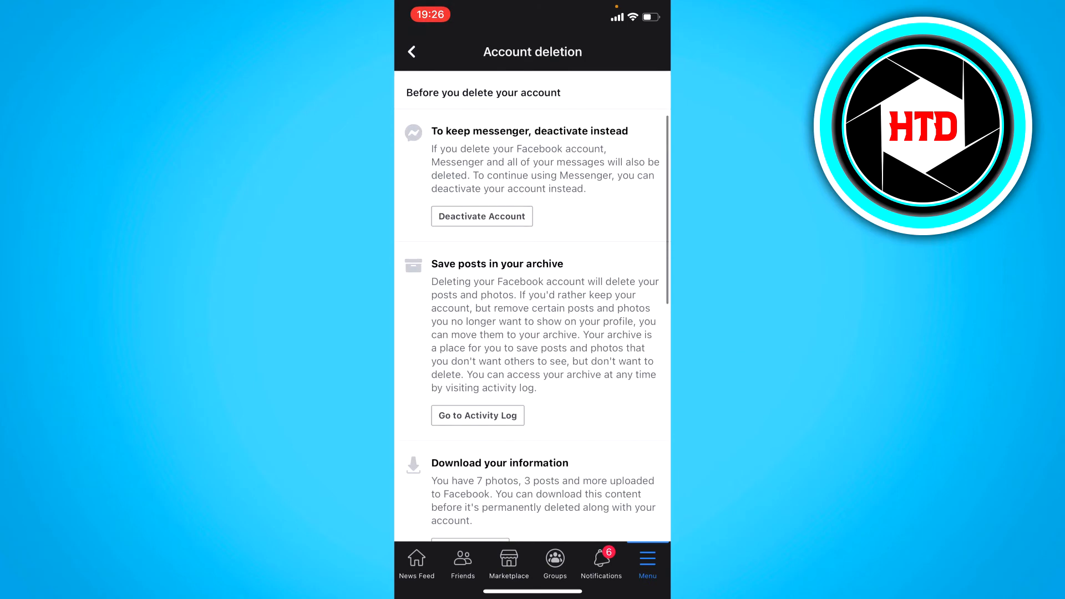
pyautogui.scroll(-3)
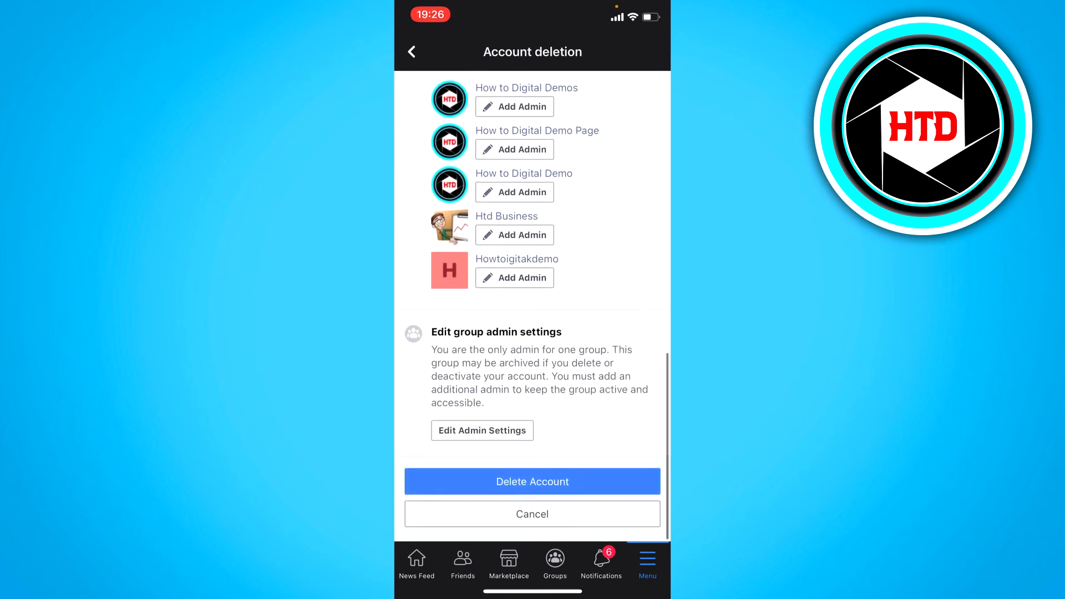